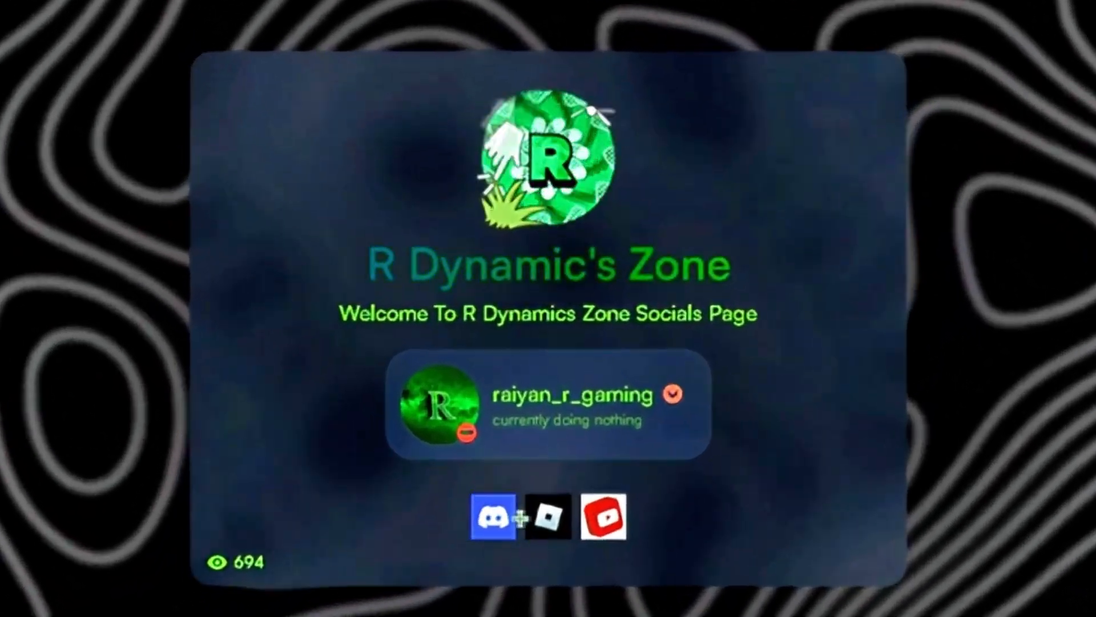
Follow the Discord invite from the socials page and confirm visiting the server.
{"action": "left_click", "coordinate": [492, 517]}
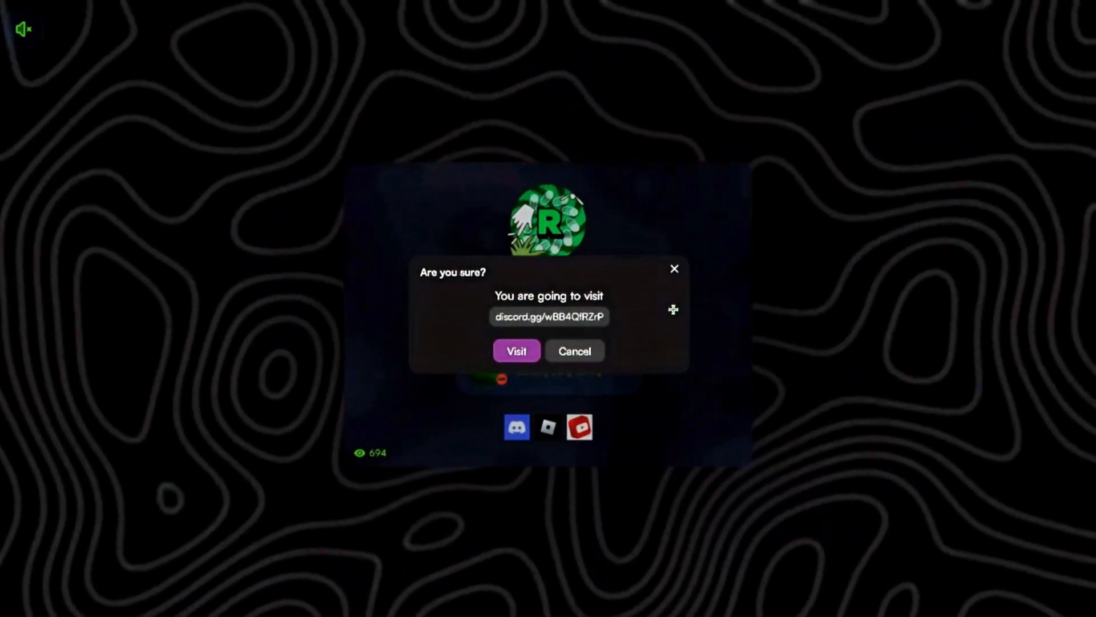
{"action": "left_click", "coordinate": [517, 350]}
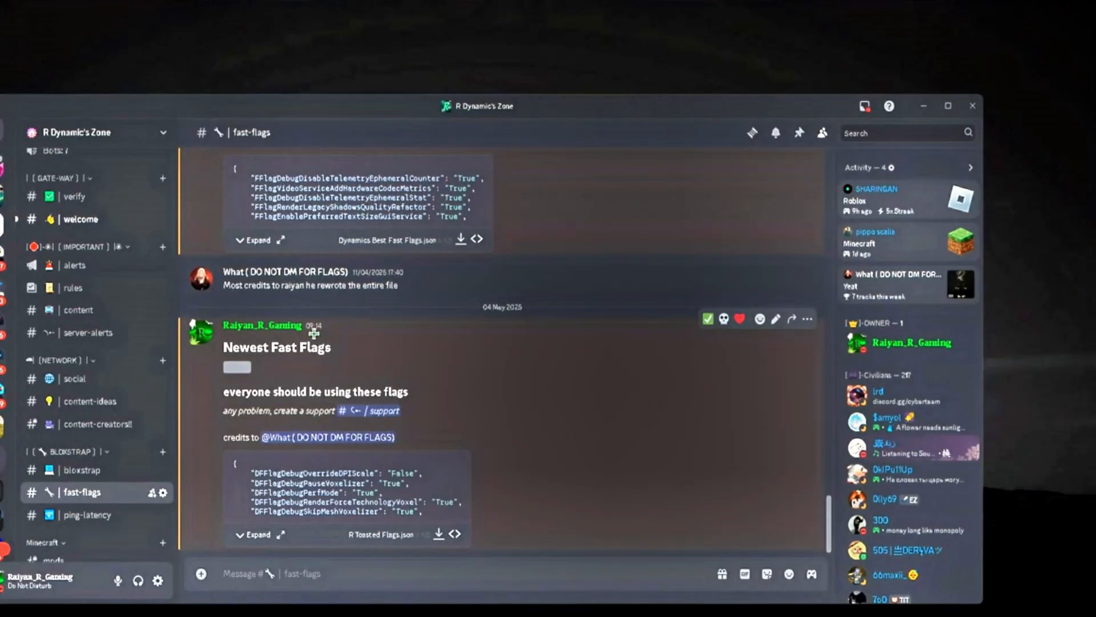
Launch Bloxstrap's settings and navigate through Engine Settings to the Fast Flag Editor.
{"action": "left_click", "coordinate": [73, 195]}
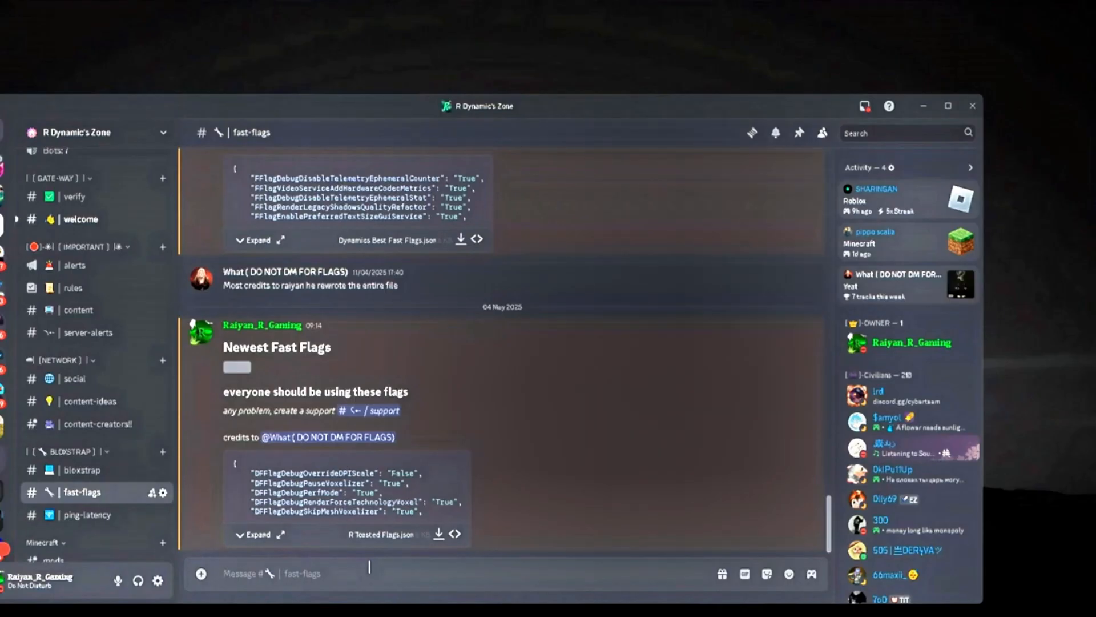
{"action": "left_click", "coordinate": [256, 534]}
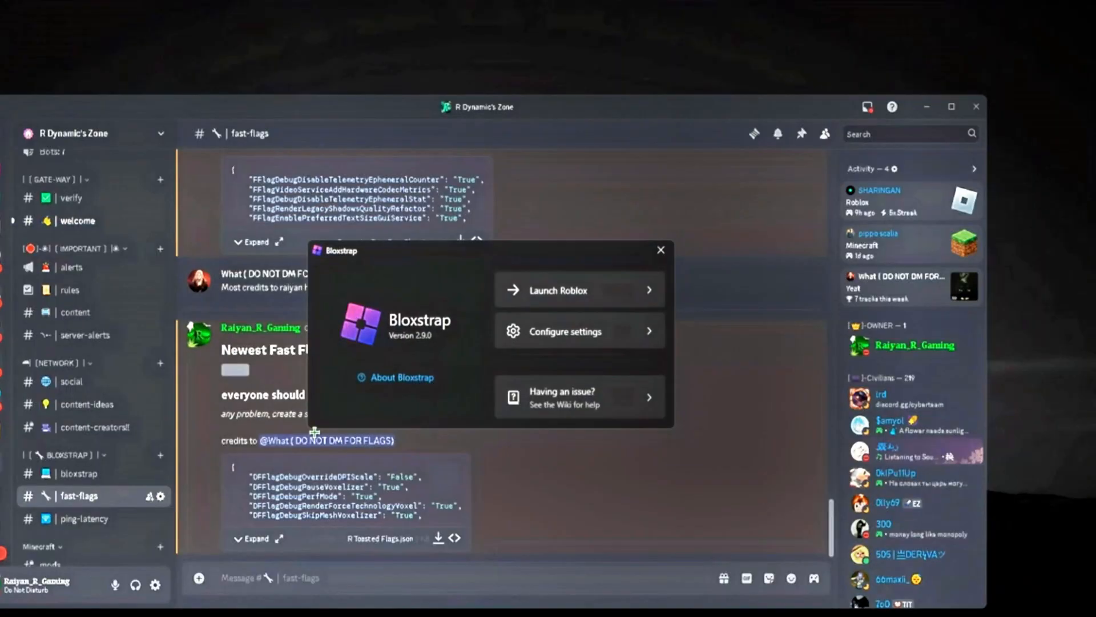
{"action": "left_click", "coordinate": [565, 330]}
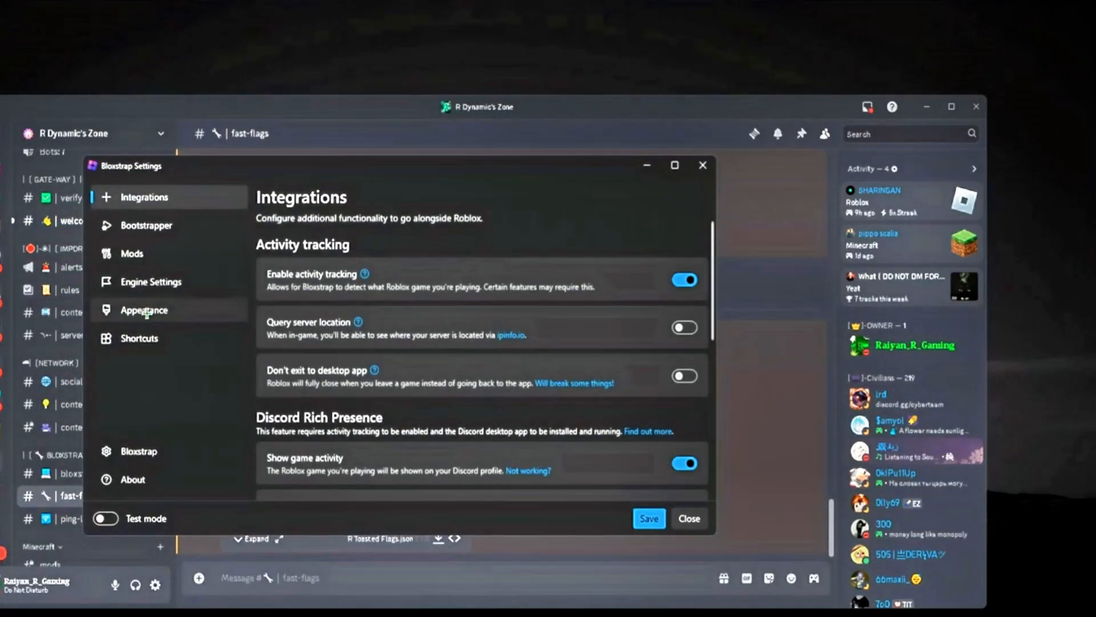
{"action": "left_click", "coordinate": [150, 281]}
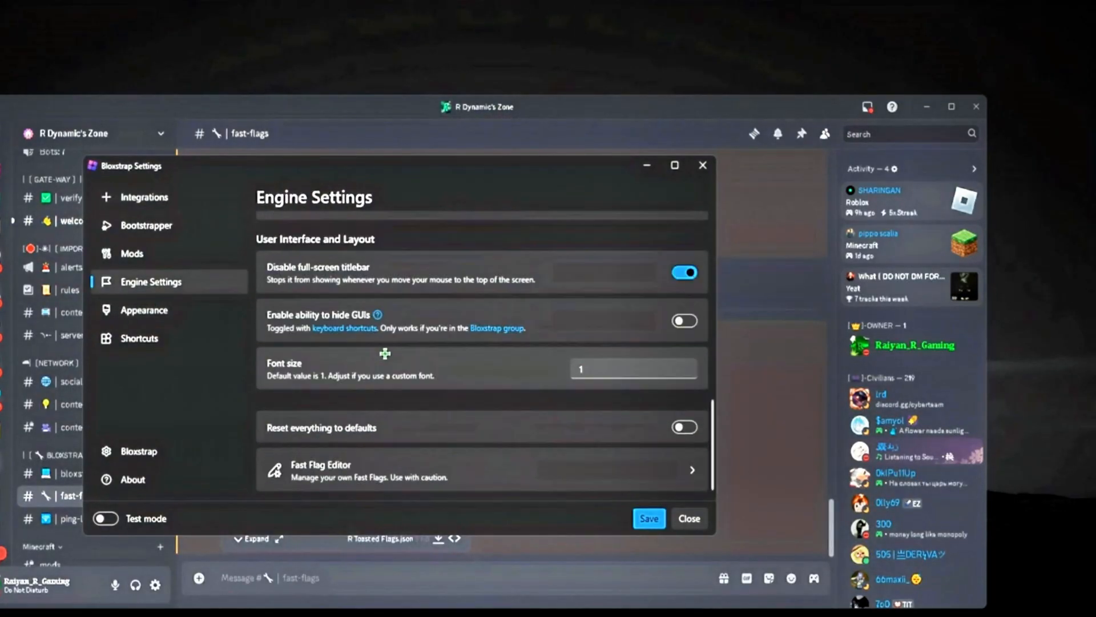
{"action": "left_click", "coordinate": [385, 469]}
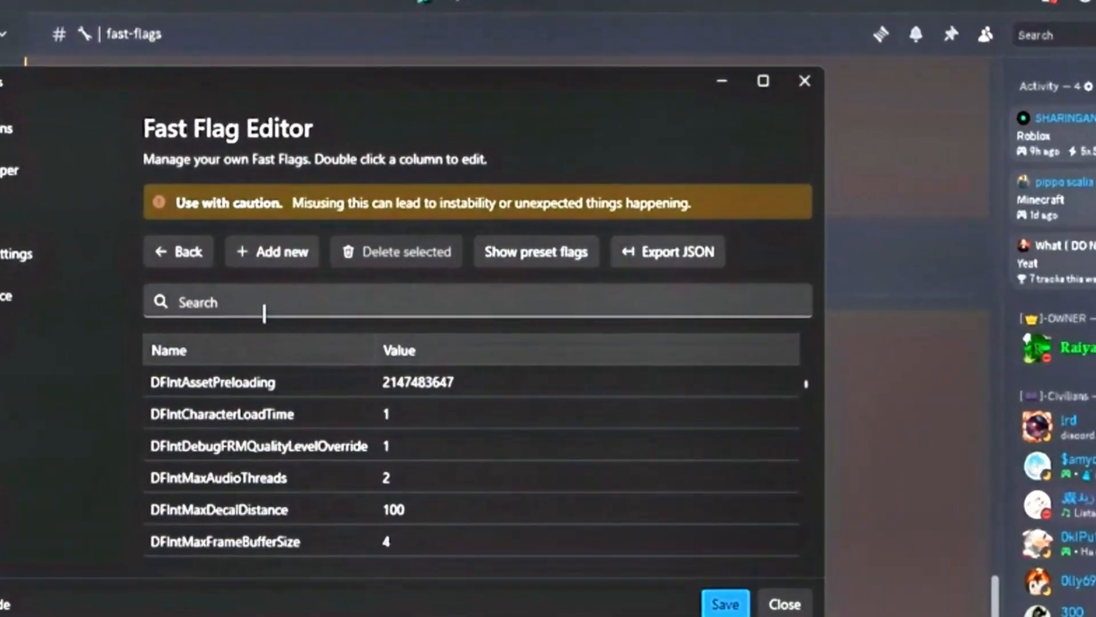
Search 'gray', delete the FFlagDebugSkyGray flag, and save the fast flags.
{"action": "left_click", "coordinate": [271, 251]}
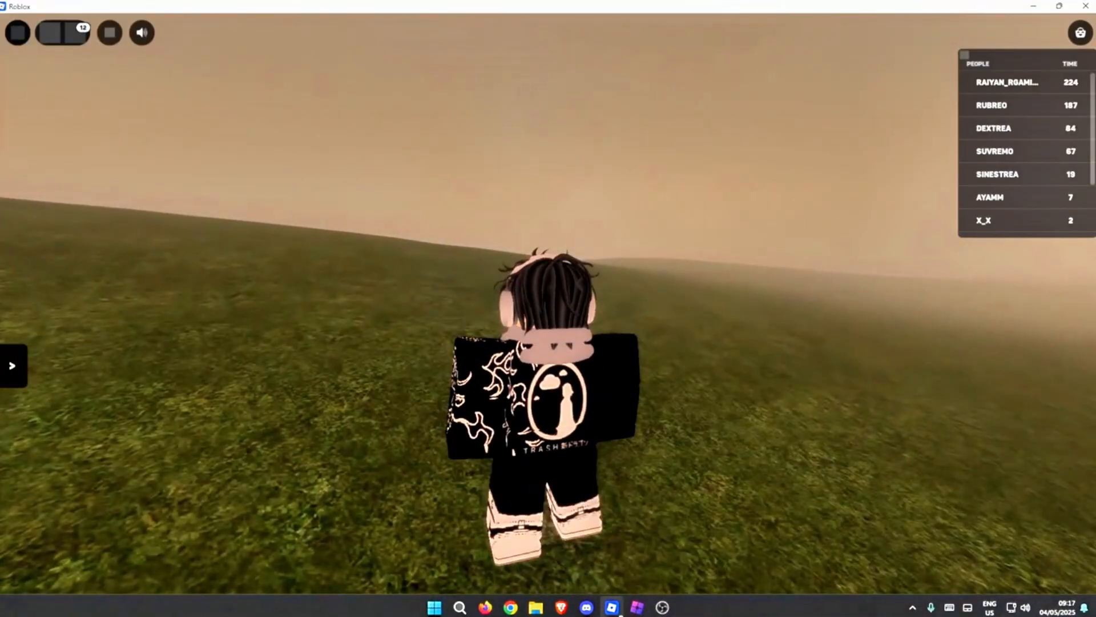
{"action": "type", "text": "gray"}
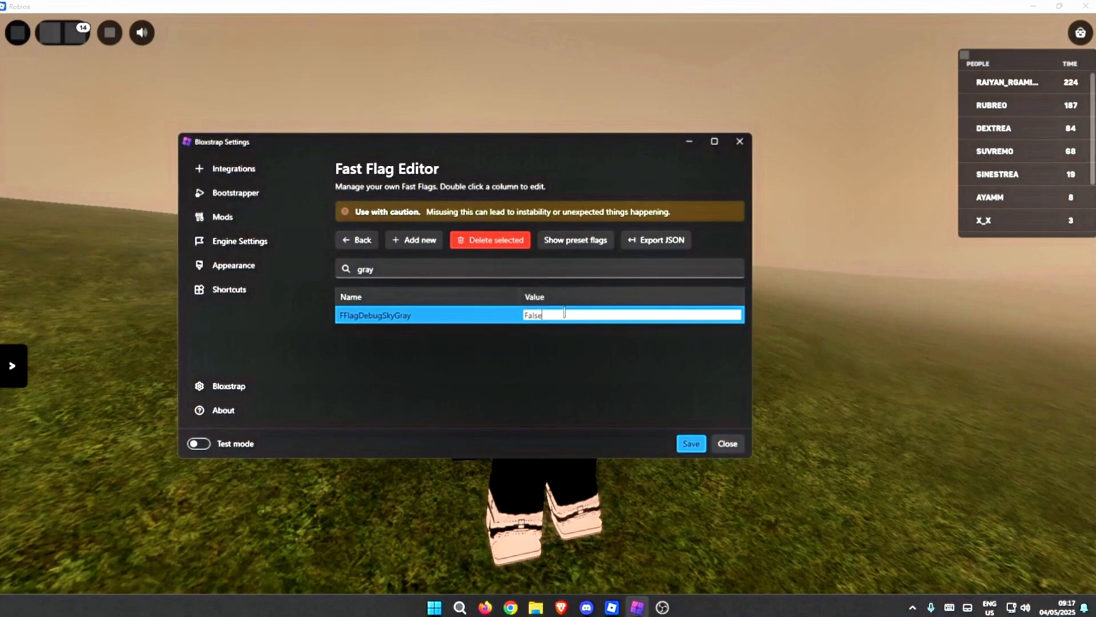
{"action": "left_click", "coordinate": [489, 240]}
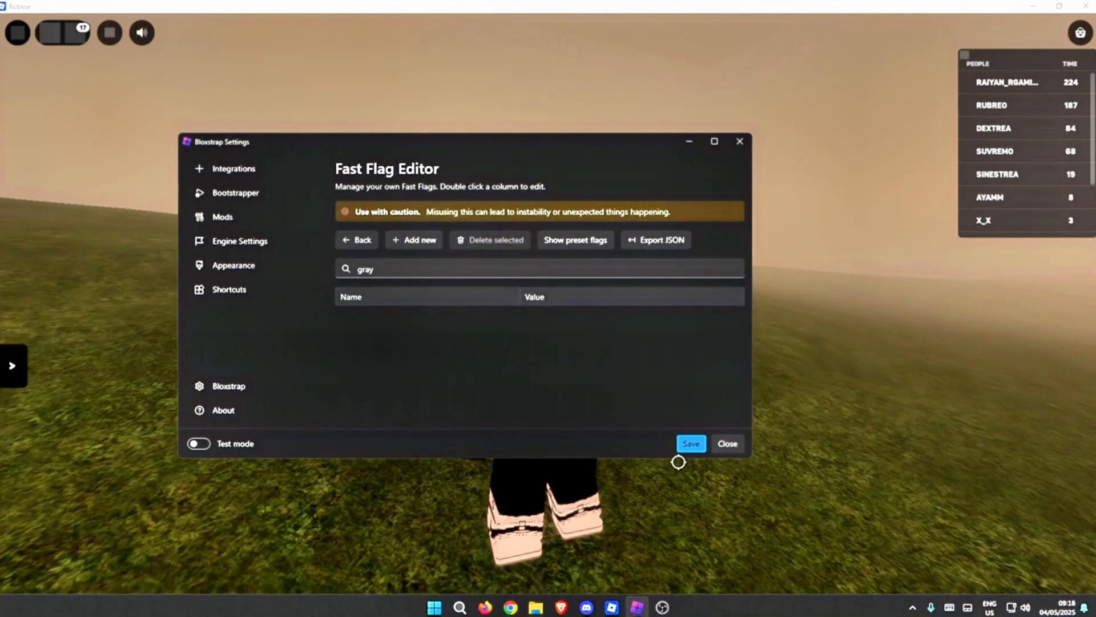
{"action": "left_click", "coordinate": [727, 443]}
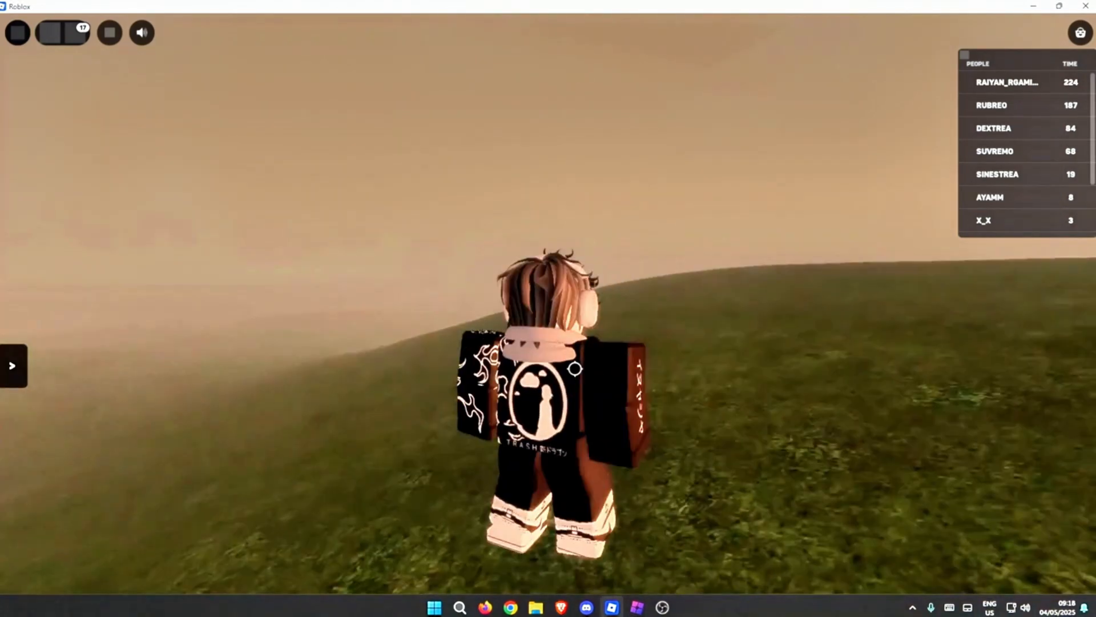